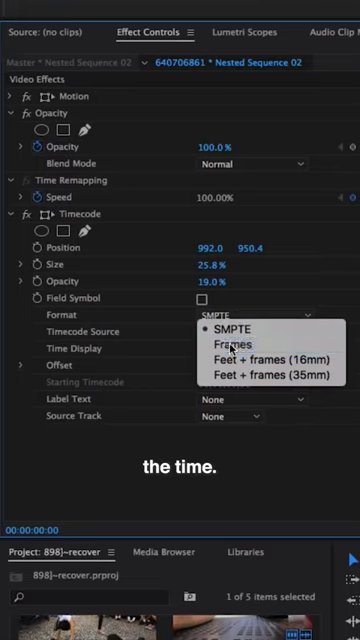
Set the Timecode effect's Format on Nested Sequence 02 to SMPTE.
{"action": "left_click", "coordinate": [225, 329]}
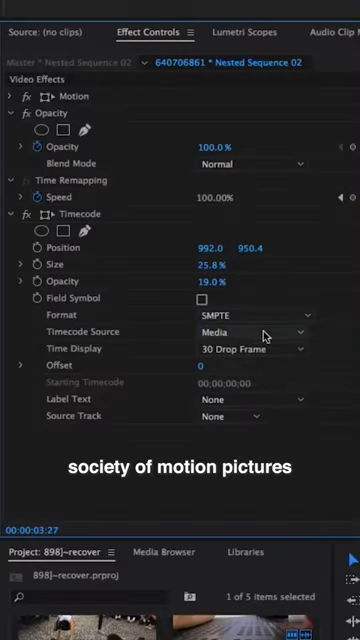